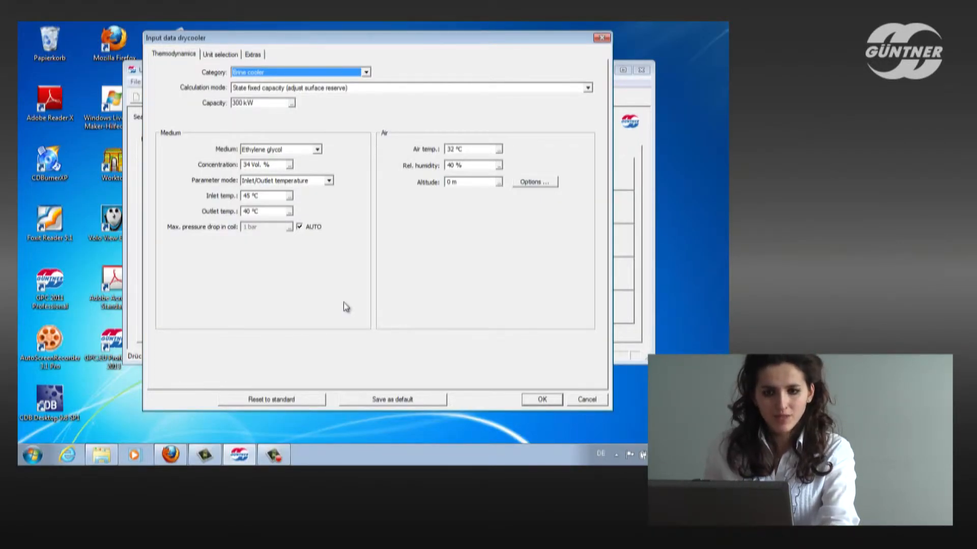
mouse_move(332, 293)
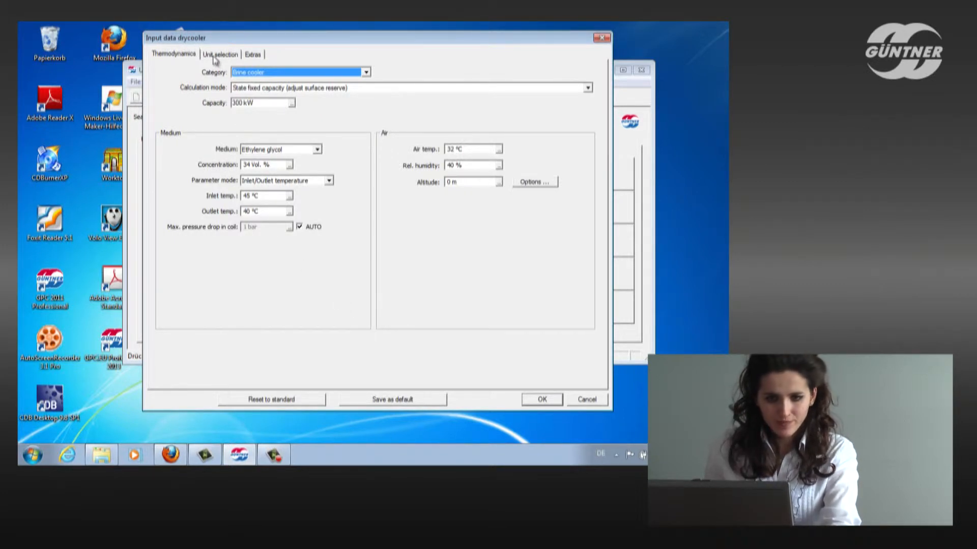
- Show the Unit selection settings listing the drycooler series
left_click(219, 54)
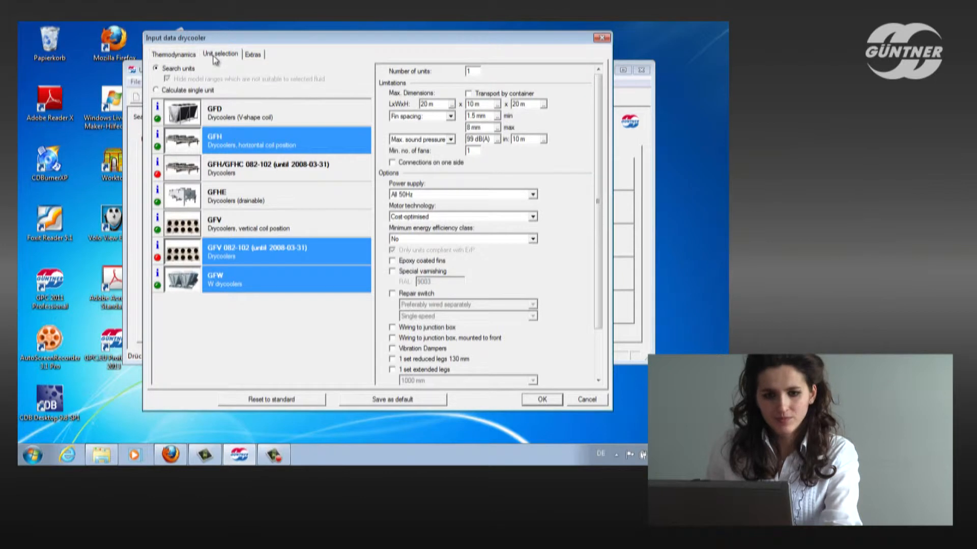
mouse_move(308, 46)
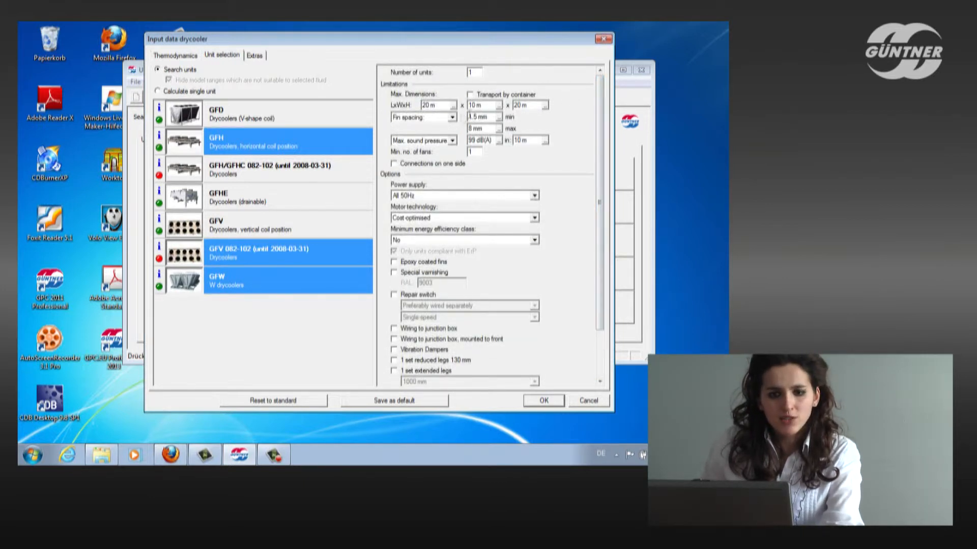
mouse_move(268, 114)
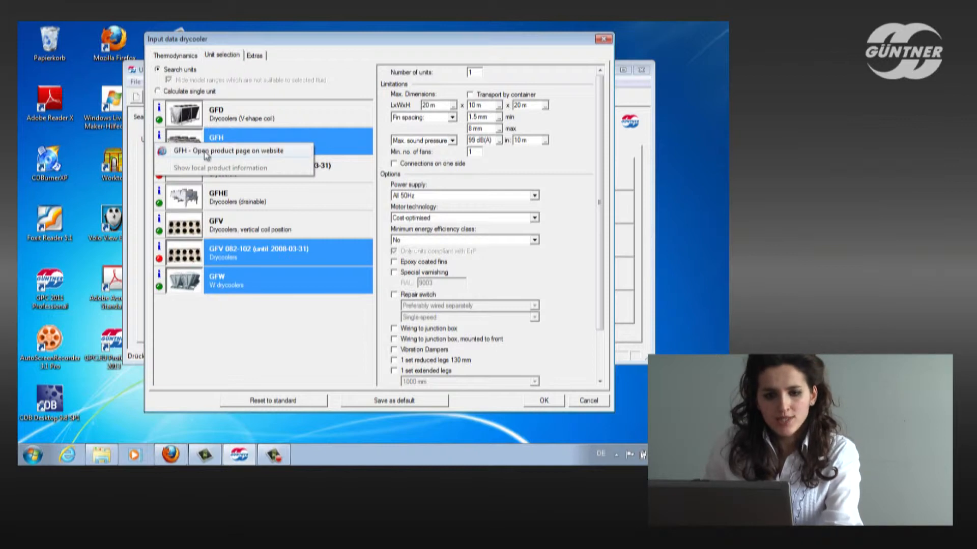
- View the GFH drycooler product page on the Güntner website and scroll to its documentation
left_click(230, 150)
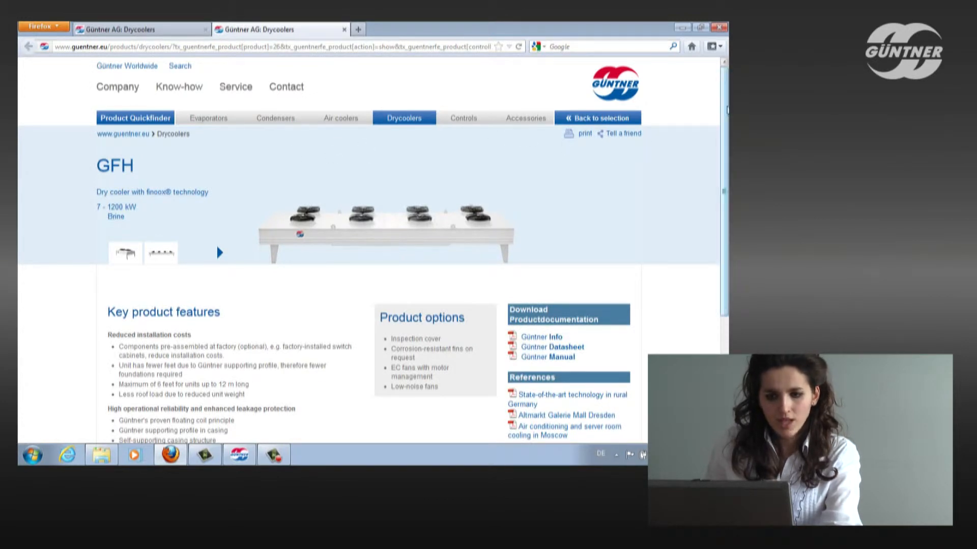
scroll("down", 3)
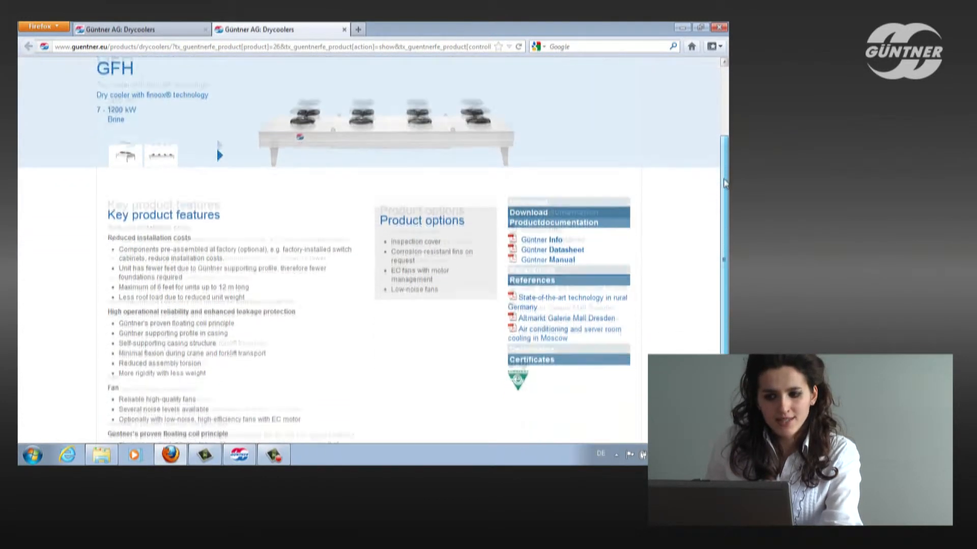
scroll("down", 3)
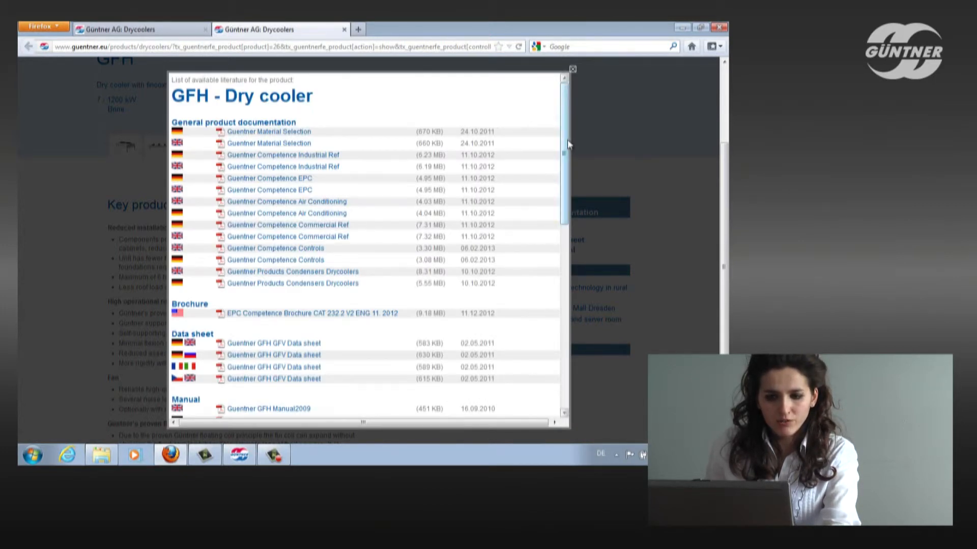
- Scroll through the GFH literature list of data sheets and manuals
scroll("down", 3)
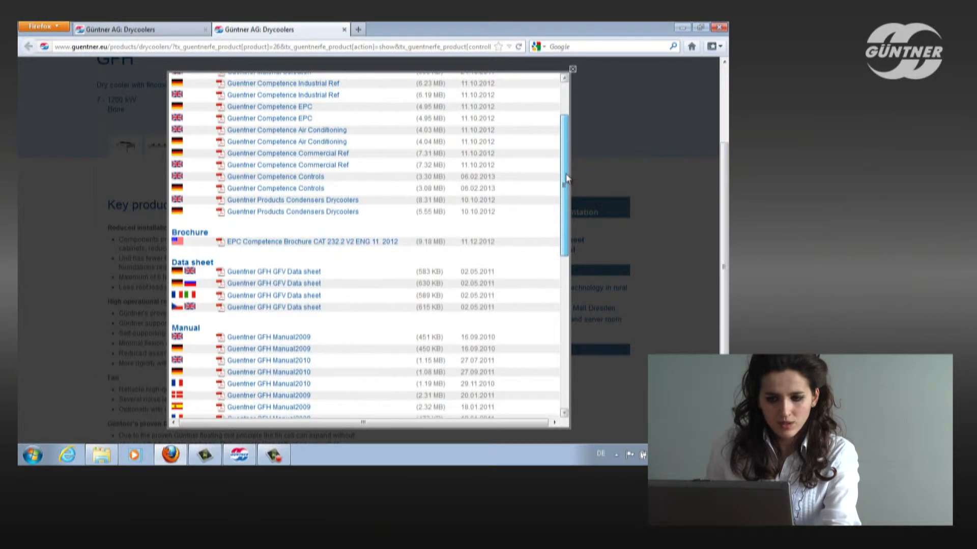
scroll("down", 3)
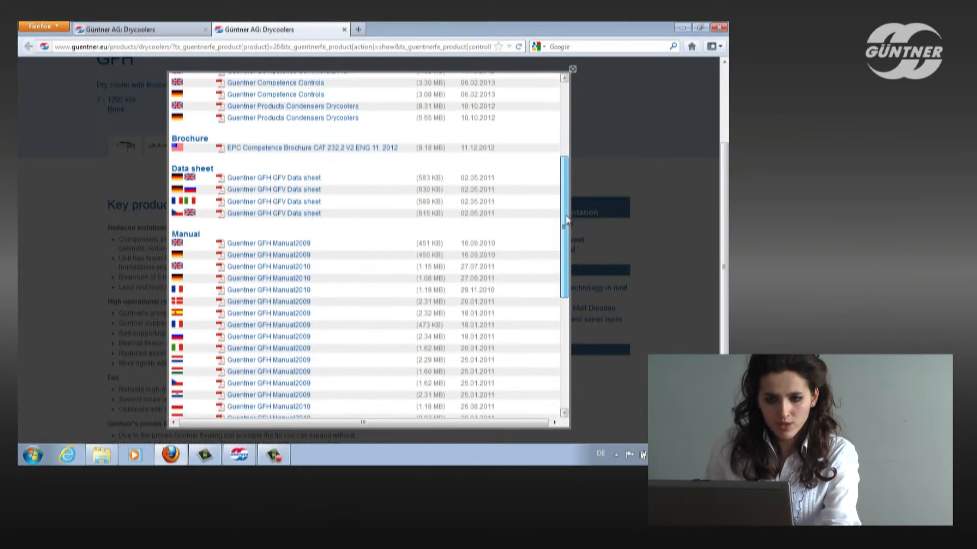
scroll("down", 3)
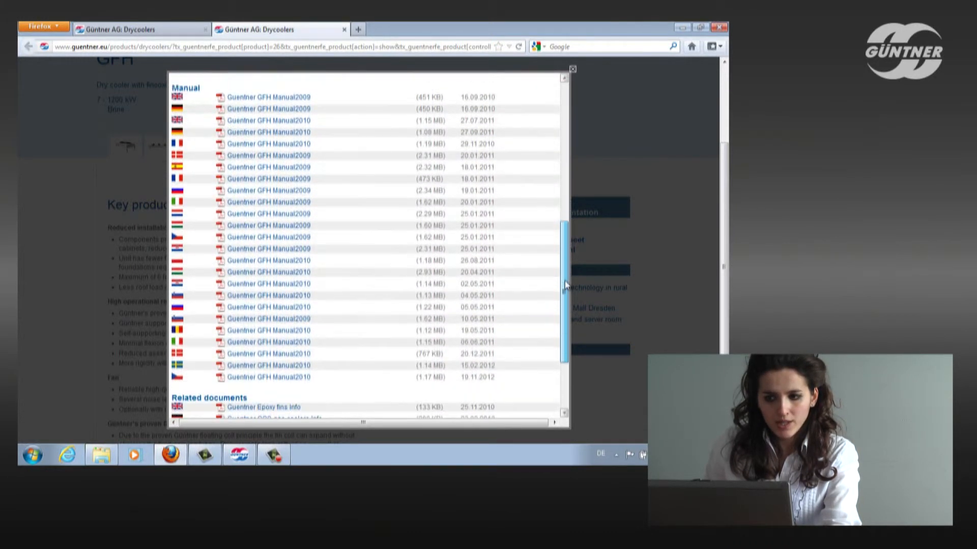
scroll("down", 3)
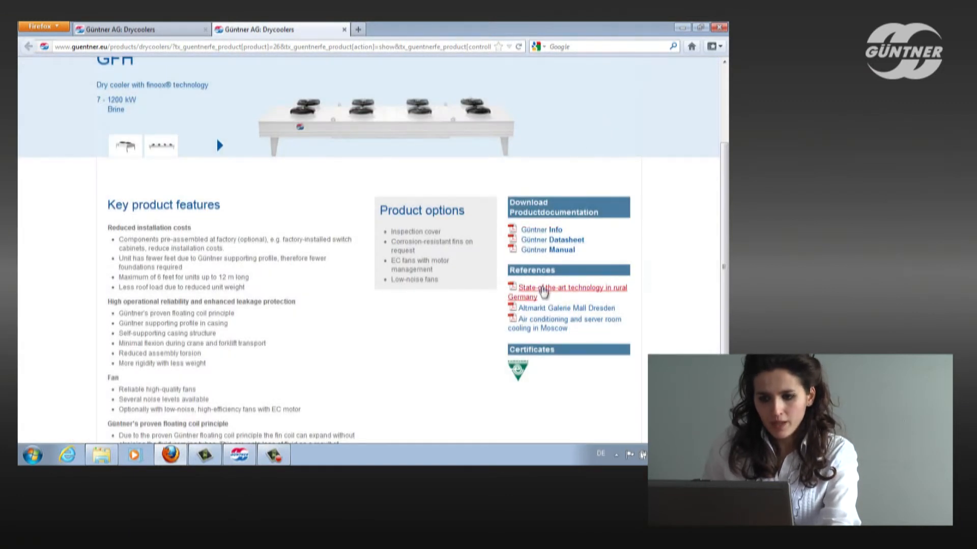
mouse_move(533, 293)
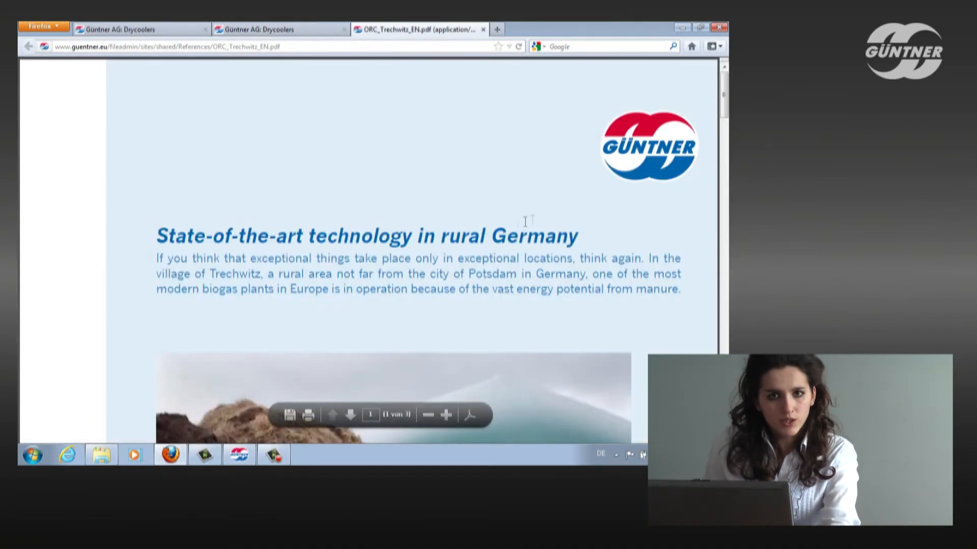
- Read through the rural Germany biogas reference PDF and close it to return to the GFH page
scroll("down", 3)
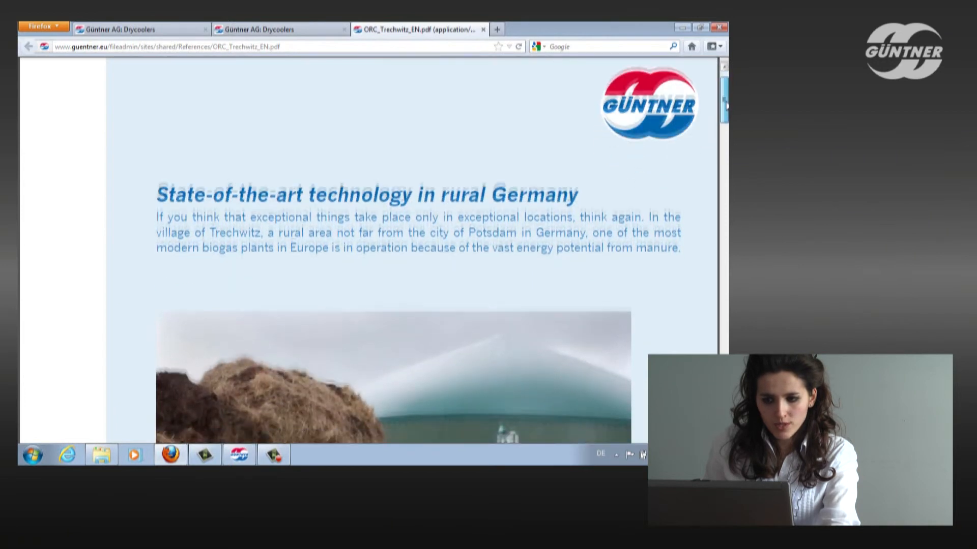
scroll("down", 3)
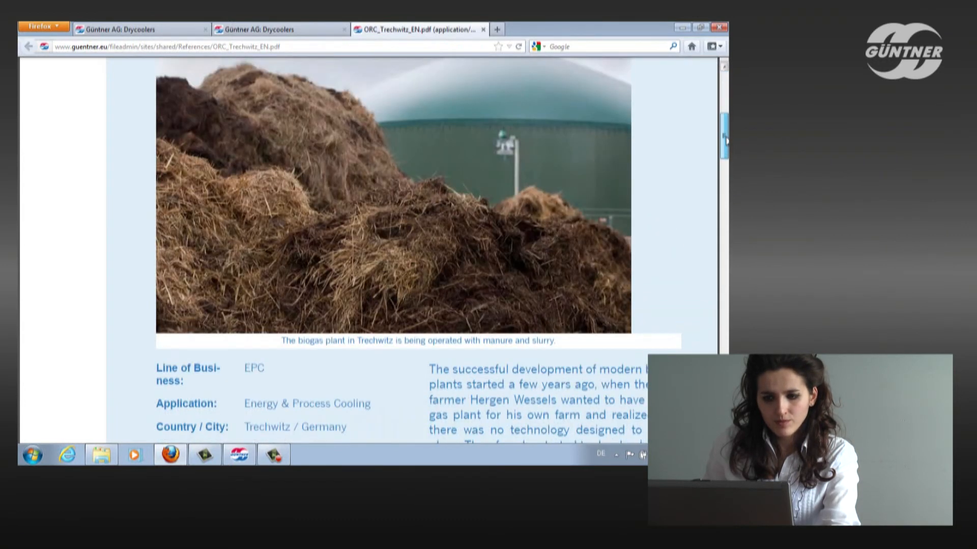
scroll("down", 3)
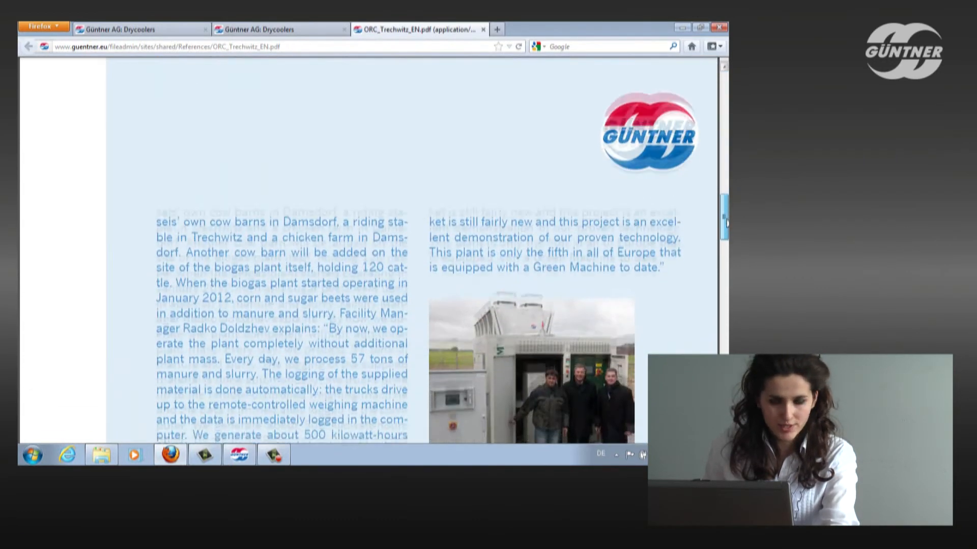
scroll("down", 3)
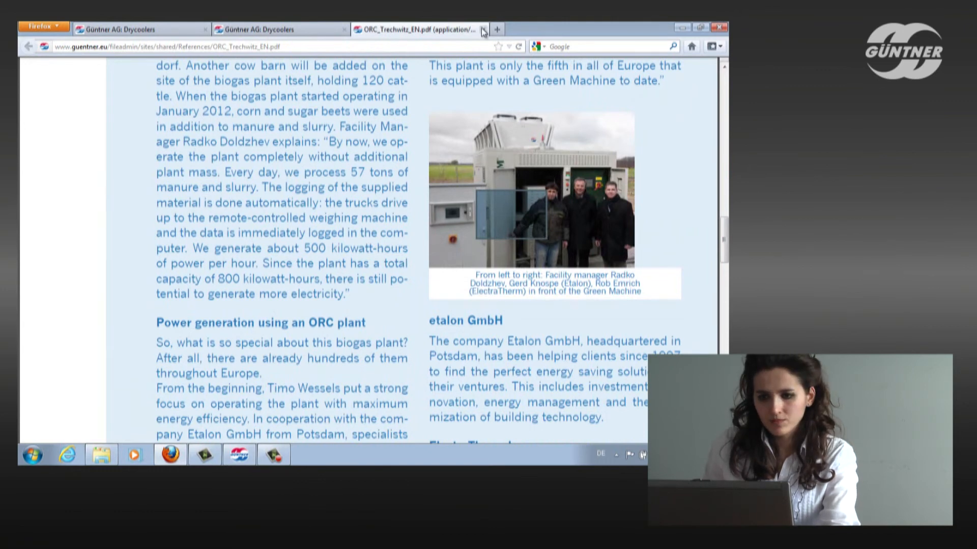
left_click(486, 26)
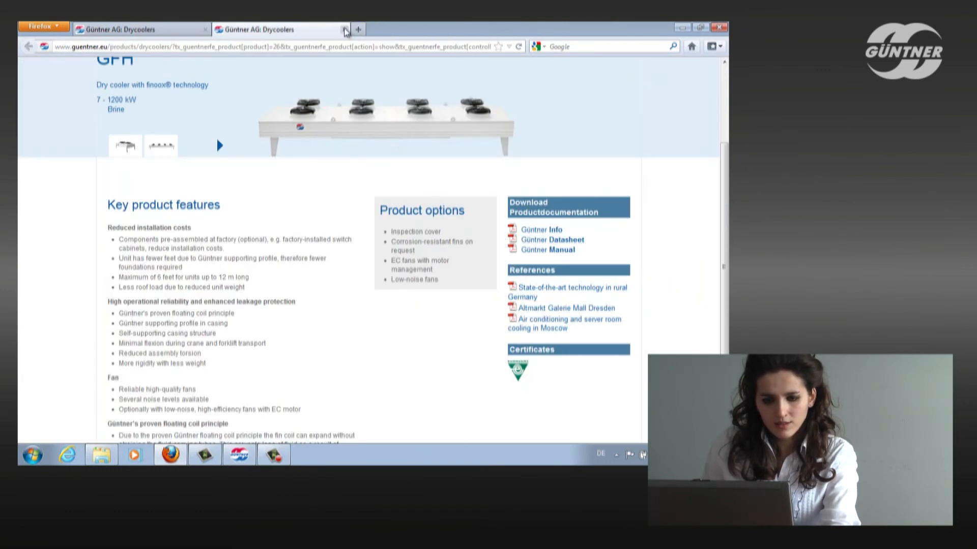